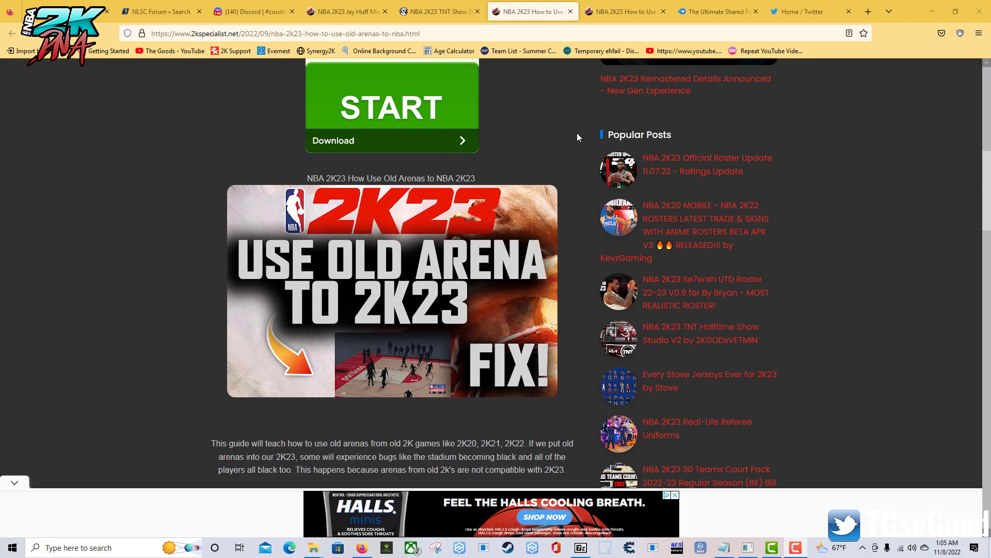
pyautogui.moveTo(574, 139)
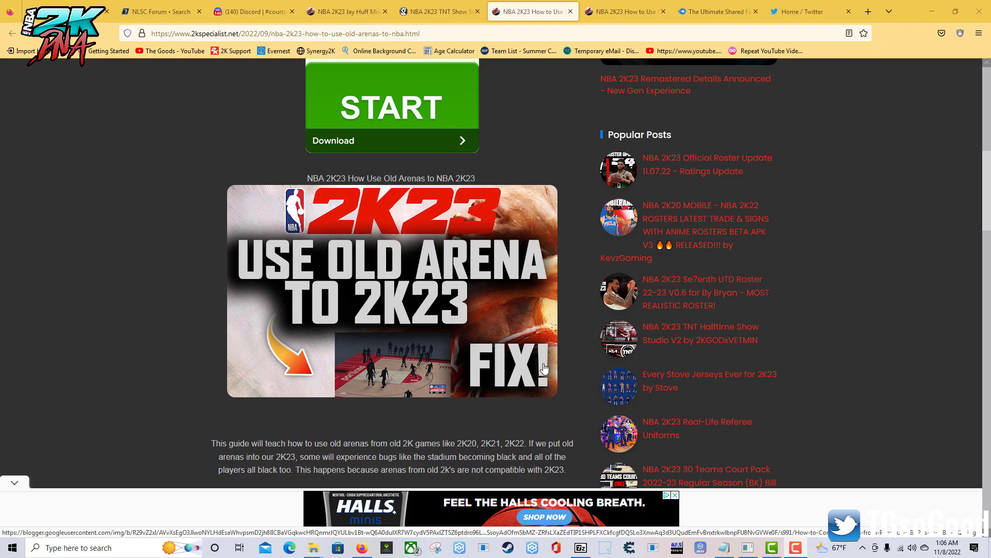
pyautogui.moveTo(282, 329)
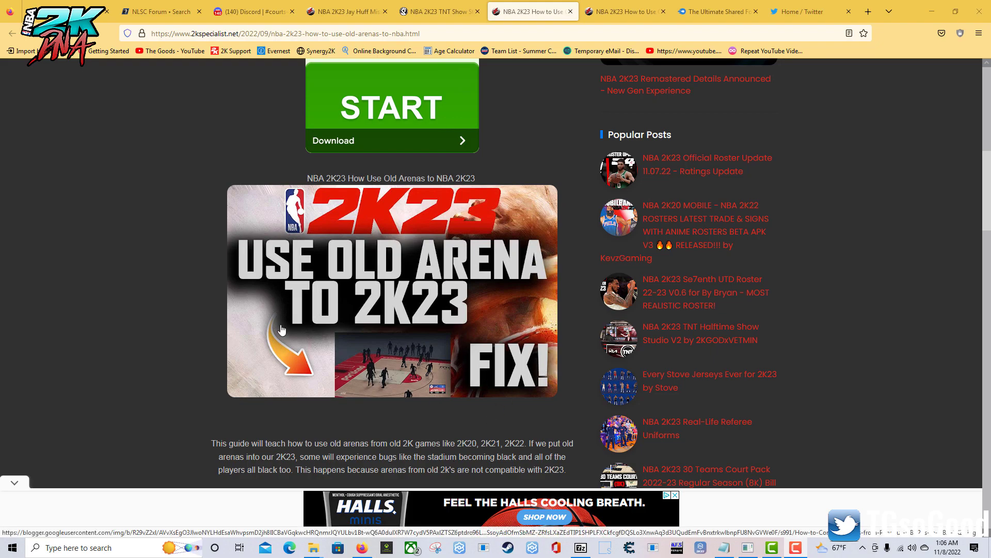
pyautogui.moveTo(305, 316)
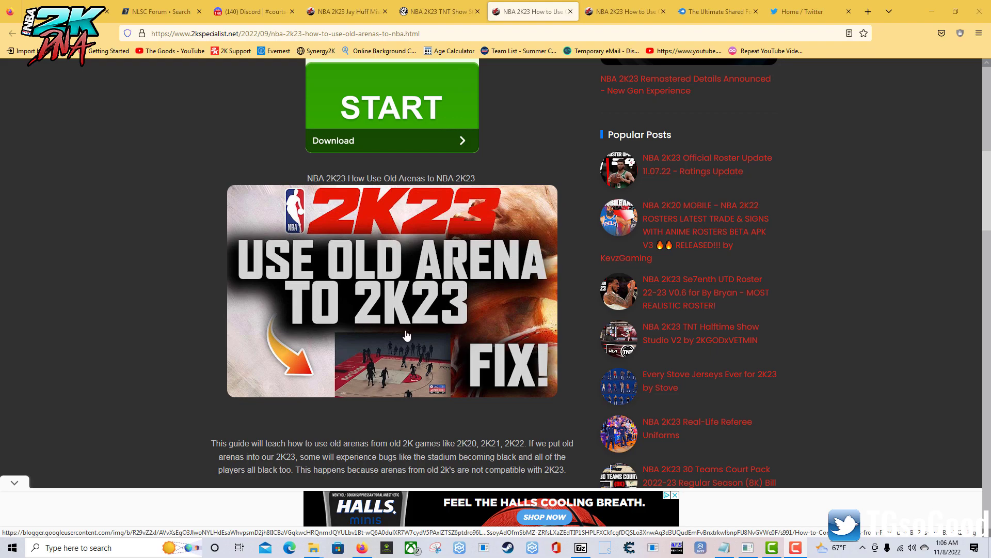
pyautogui.moveTo(409, 352)
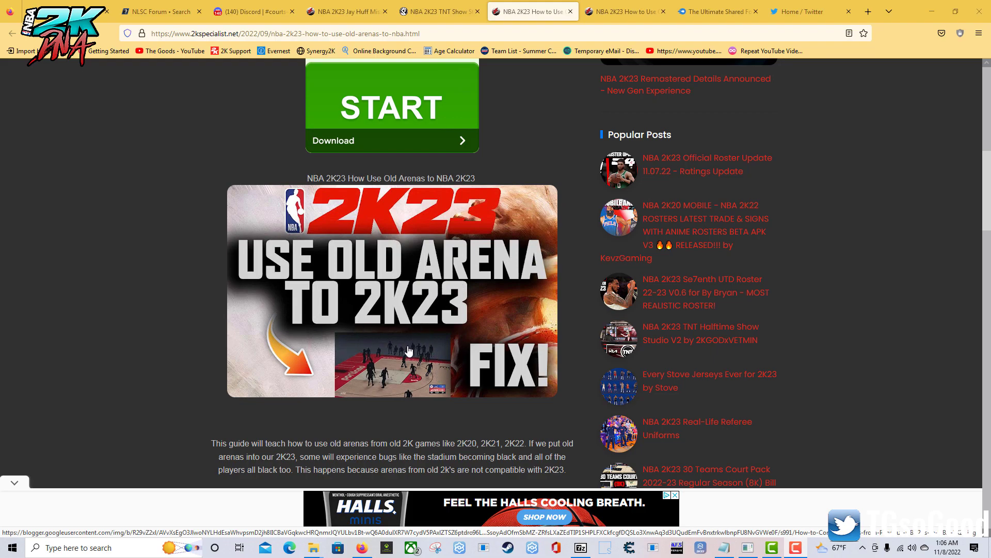
pyautogui.moveTo(481, 374)
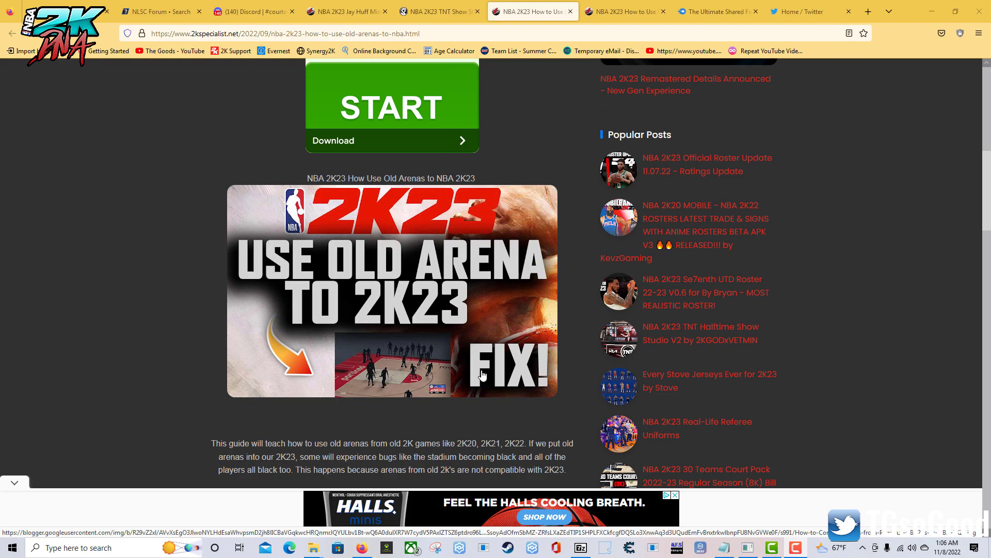
pyautogui.moveTo(340, 341)
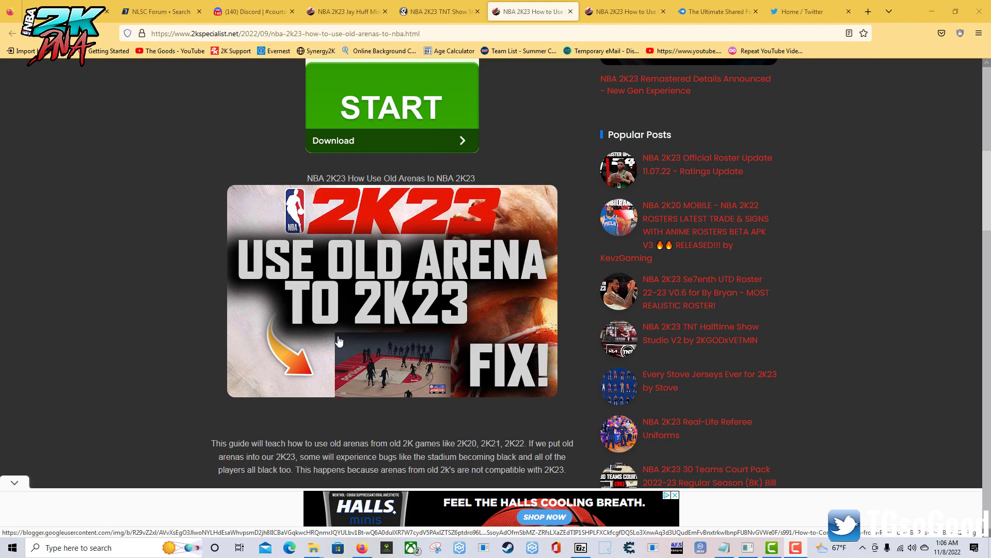
pyautogui.moveTo(433, 285)
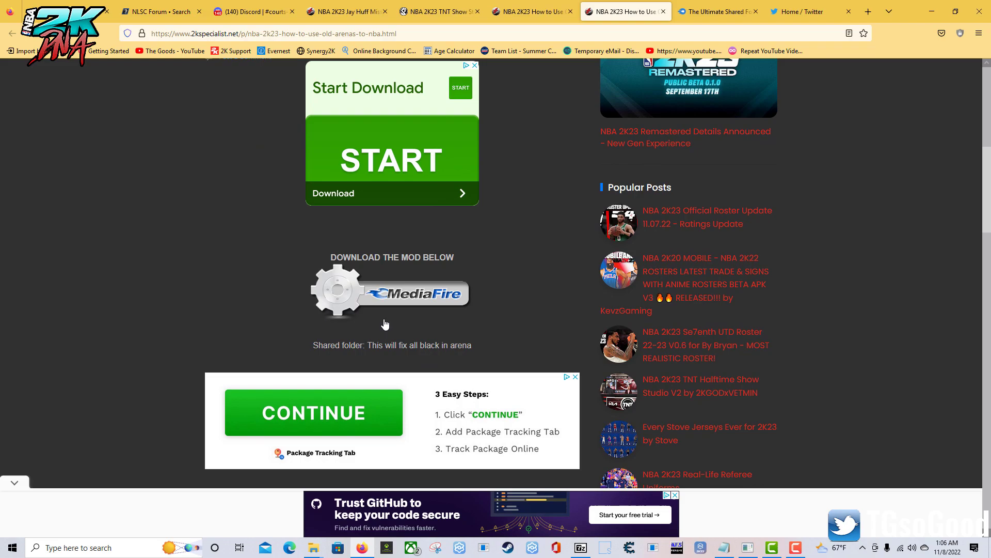
pyautogui.moveTo(358, 303)
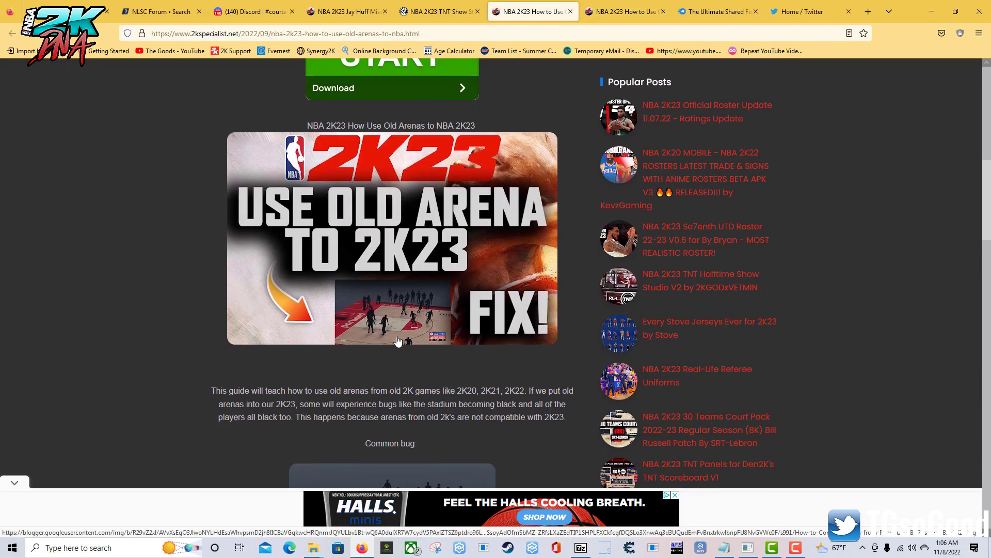
# Step: Open the NBA 2K23 Mods folder, then a Downloads window showing The Ultimate Shared Folder.7z's options
pyautogui.scroll(3)
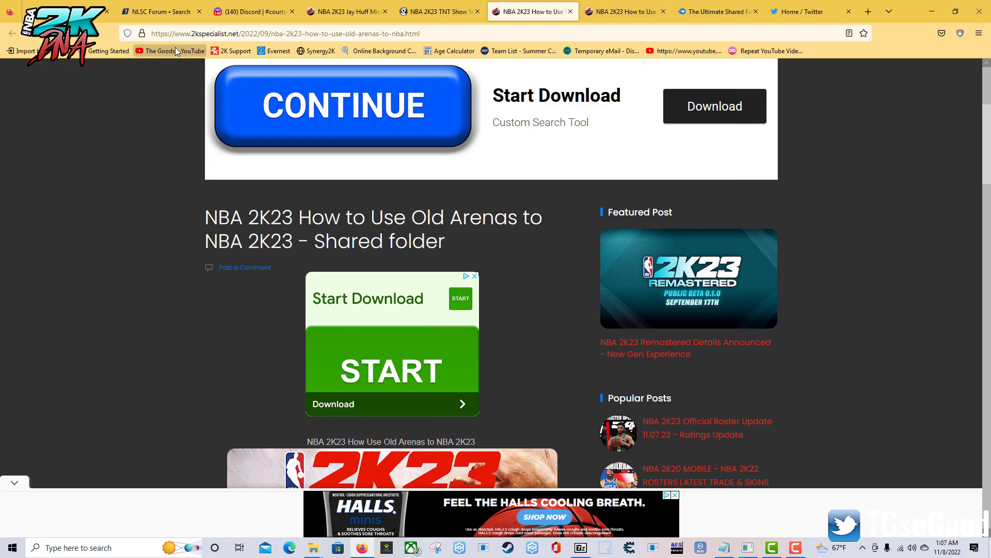
pyautogui.scroll(-3)
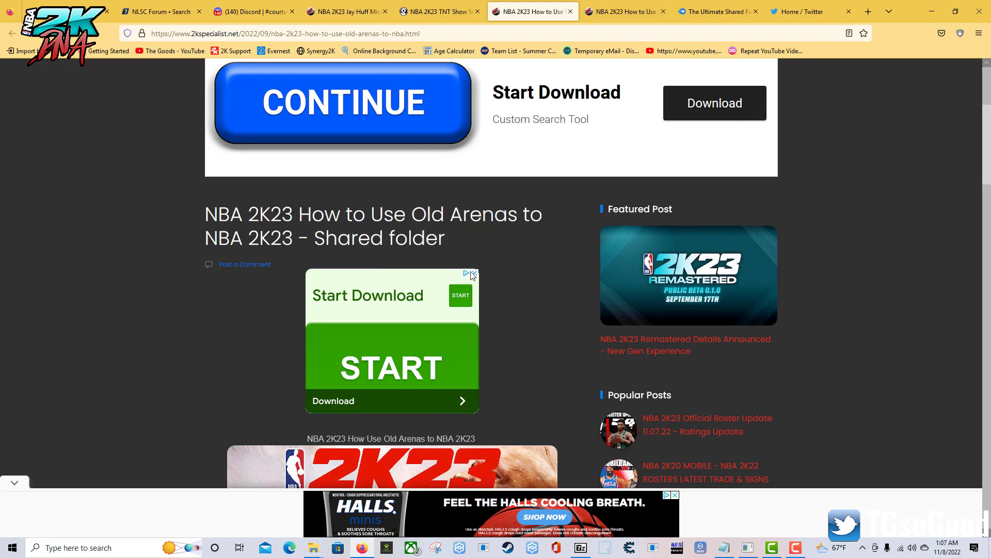
pyautogui.scroll(-3)
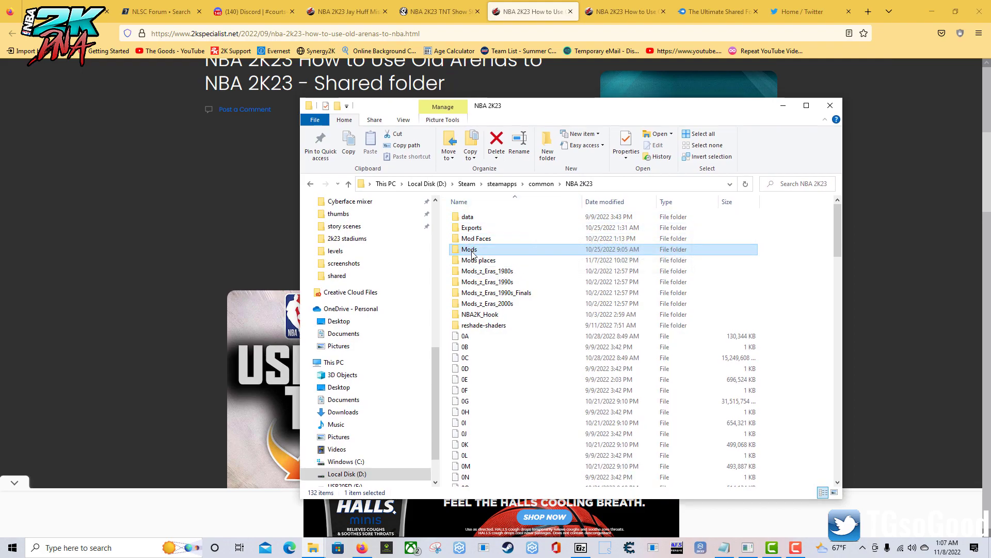
pyautogui.doubleClick(468, 248)
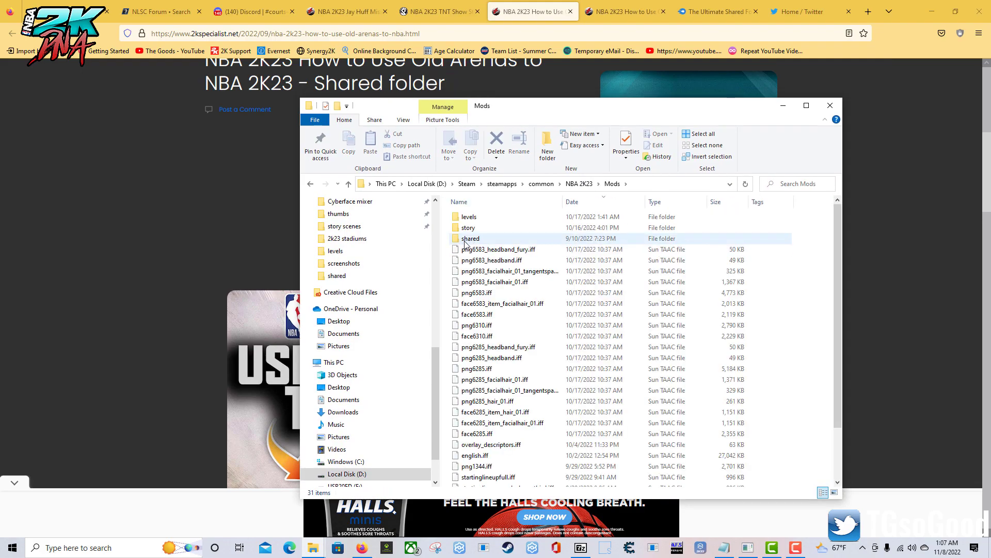
pyautogui.moveTo(470, 238)
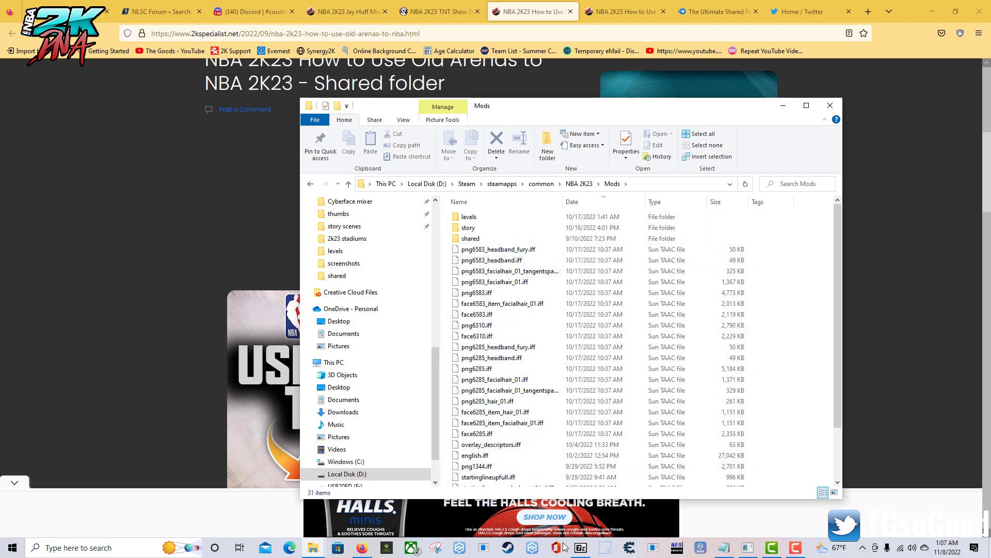
pyautogui.doubleClick(470, 216)
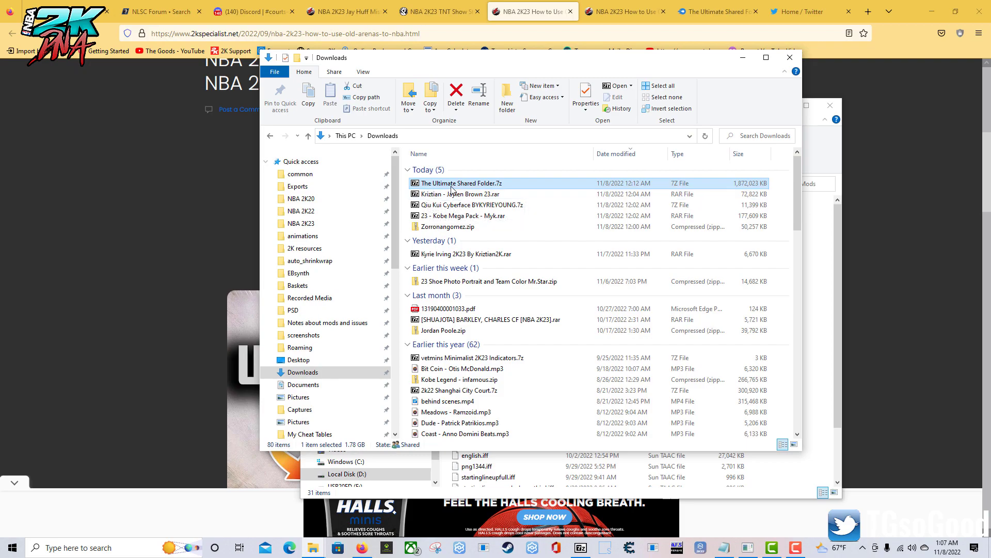
pyautogui.rightClick(453, 183)
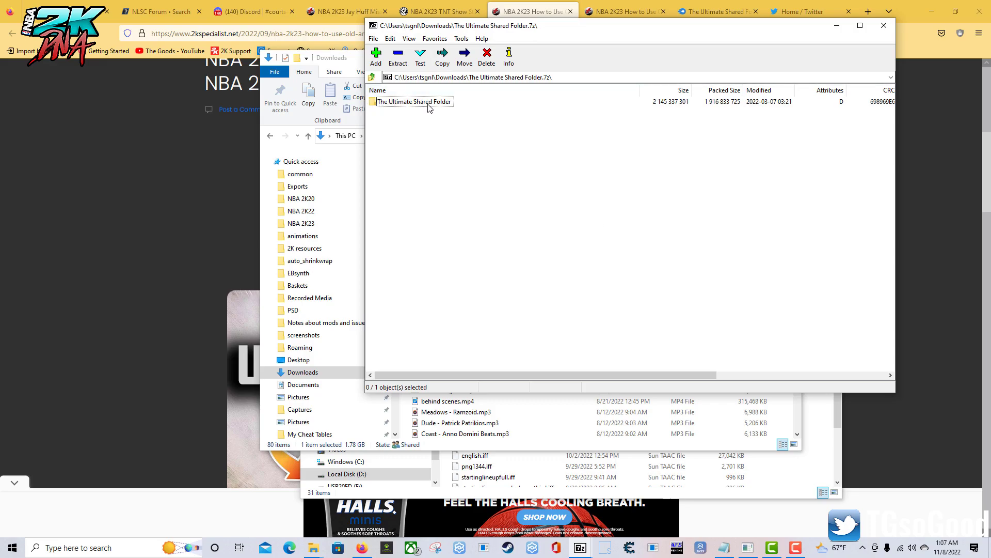
# Step: Browse into The Ultimate Shared Folder, then its Mods folder, inside the archive
pyautogui.doubleClick(415, 101)
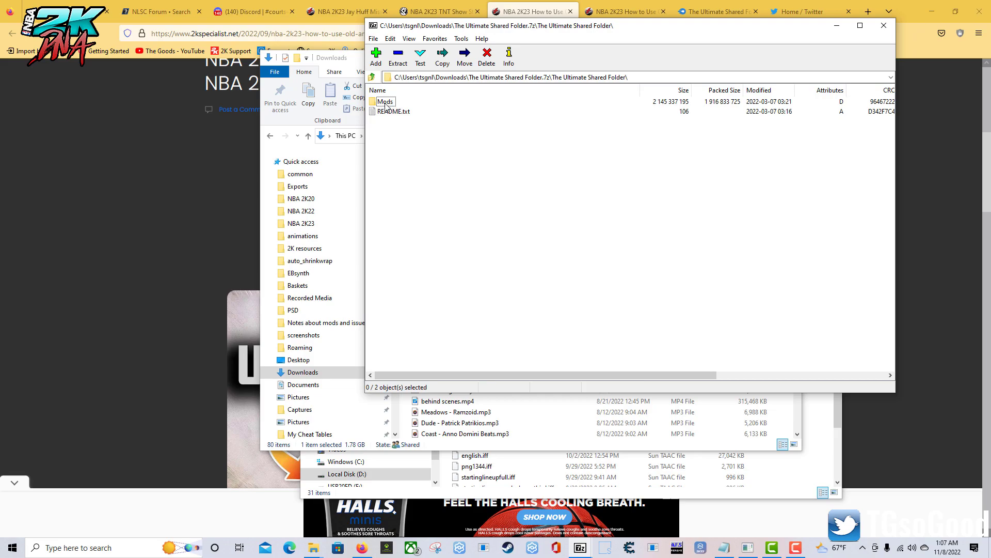
pyautogui.moveTo(387, 108)
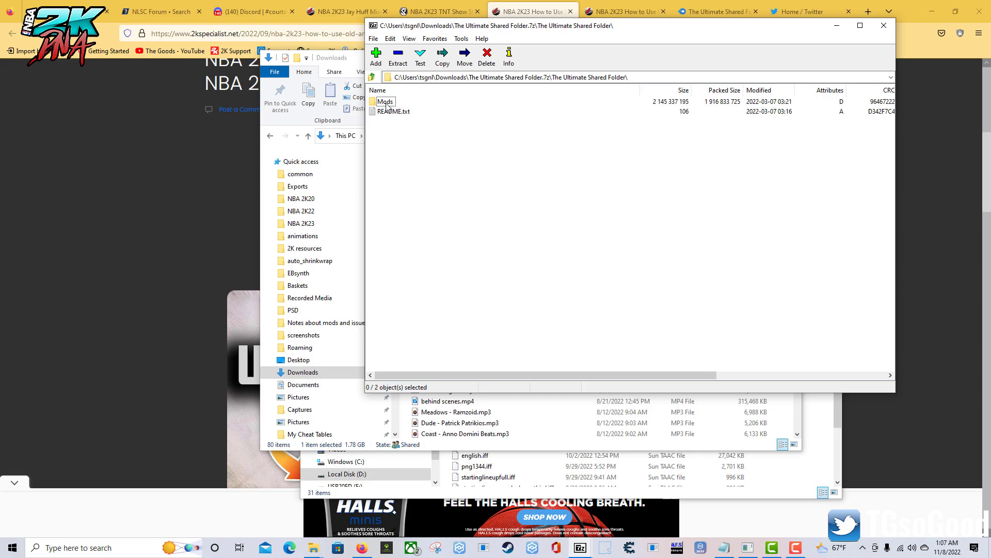
pyautogui.doubleClick(386, 102)
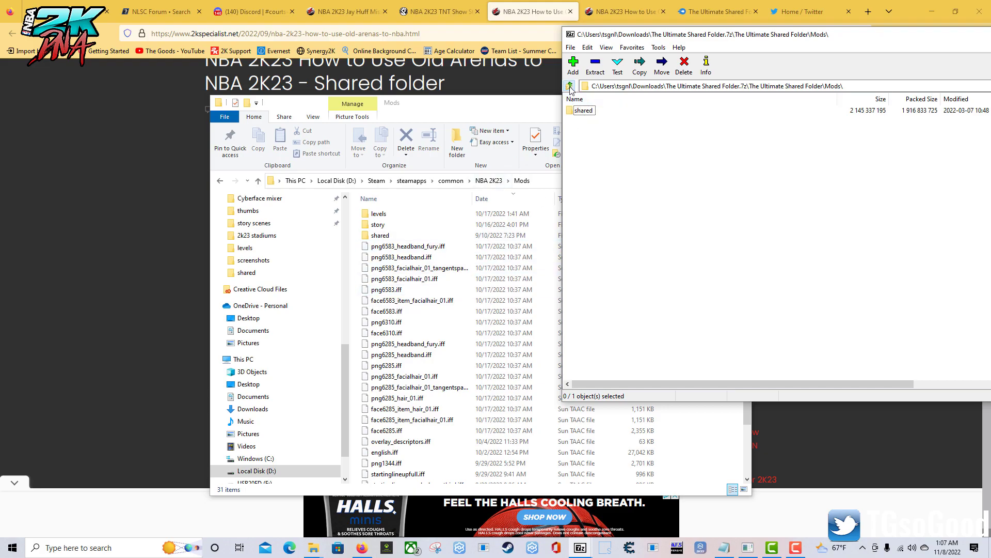
# Step: Show the archive's Mods folder with 'shared' selected beside the NBA 2K23 Mods folder
pyautogui.click(569, 86)
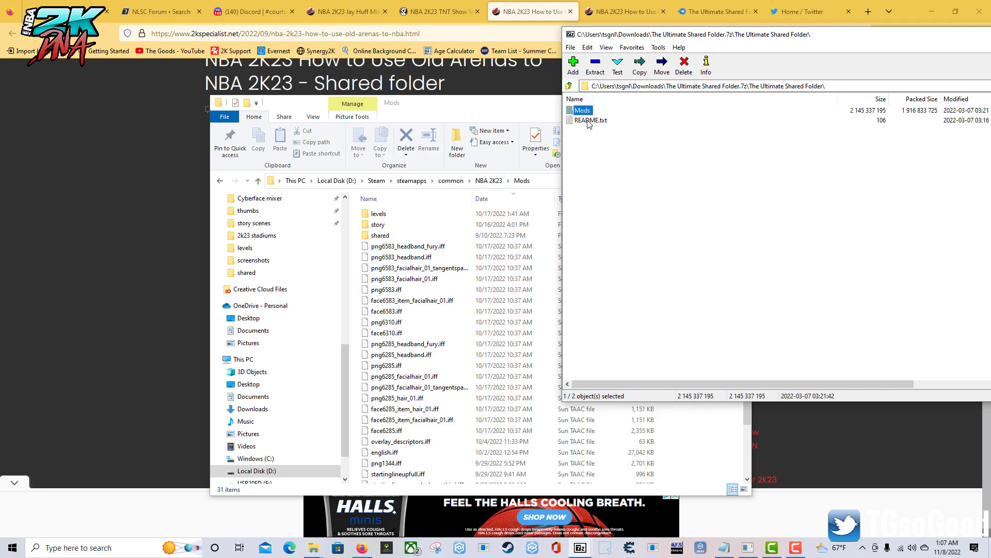
pyautogui.click(377, 223)
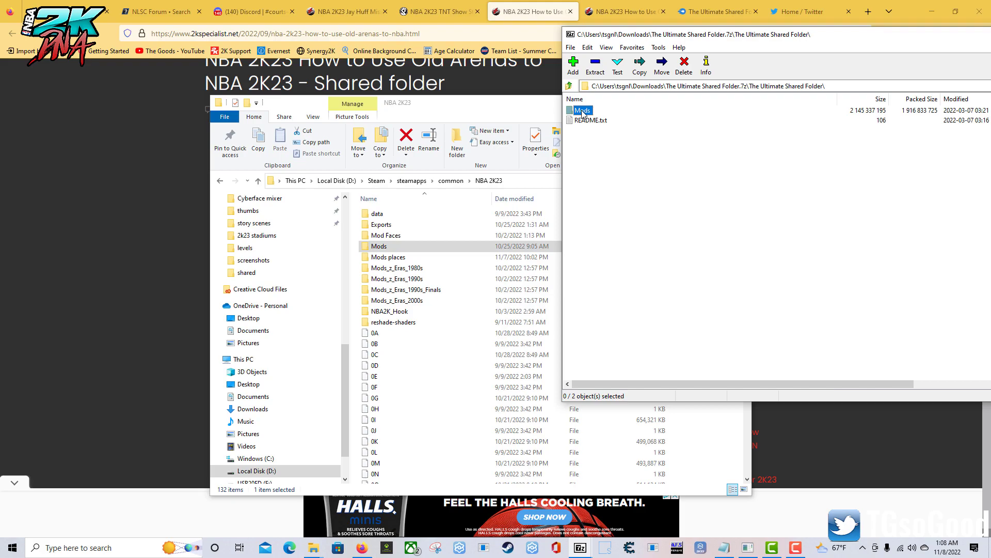
pyautogui.moveTo(535, 327)
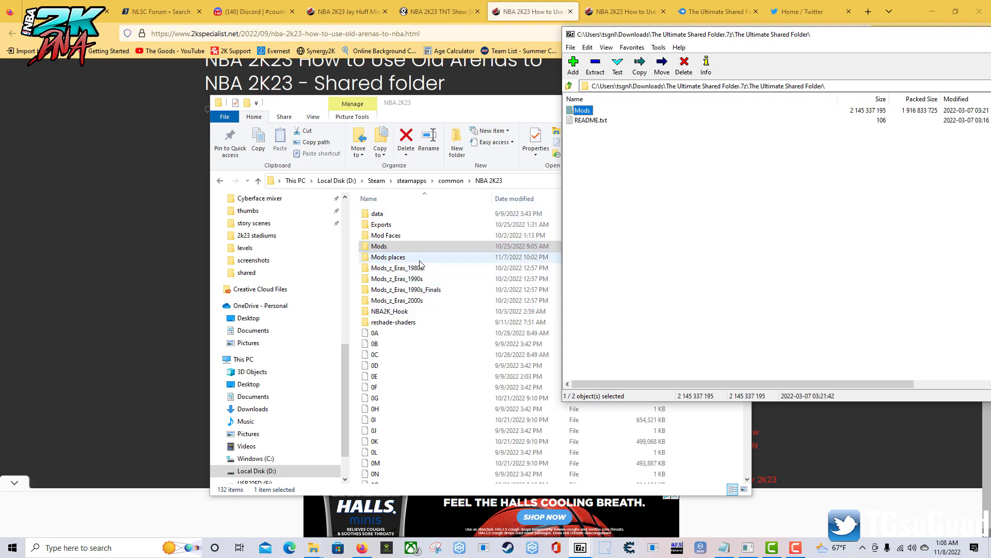
pyautogui.click(379, 246)
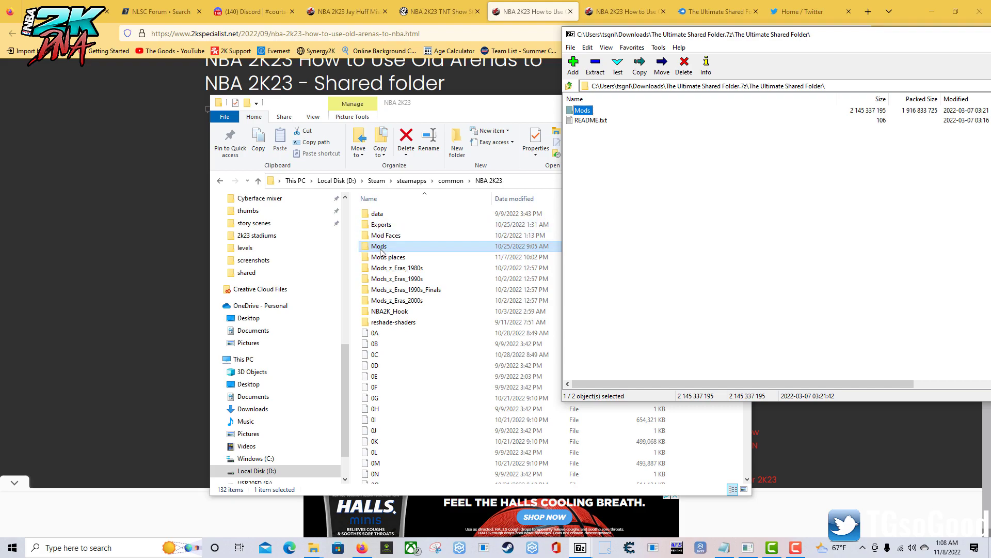
pyautogui.doubleClick(580, 110)
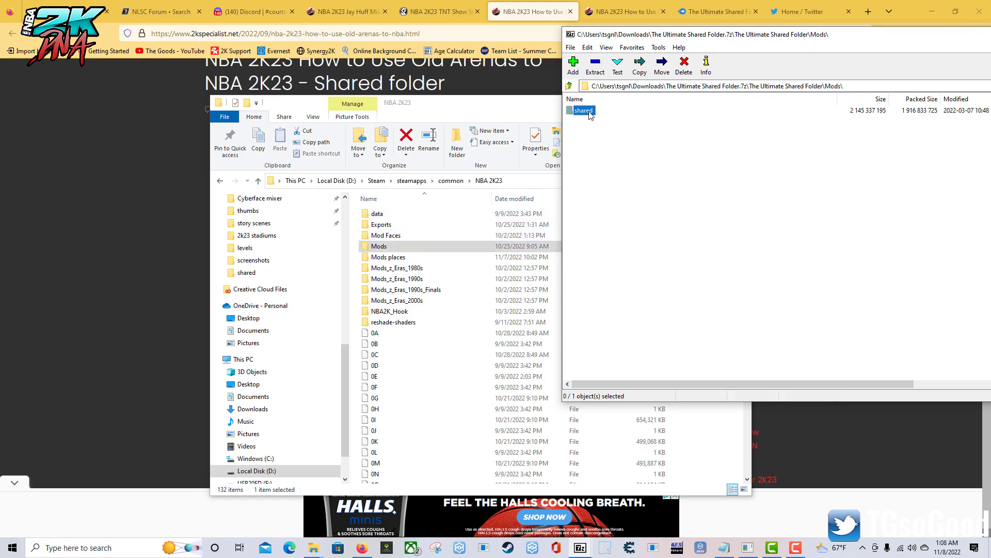
pyautogui.click(582, 110)
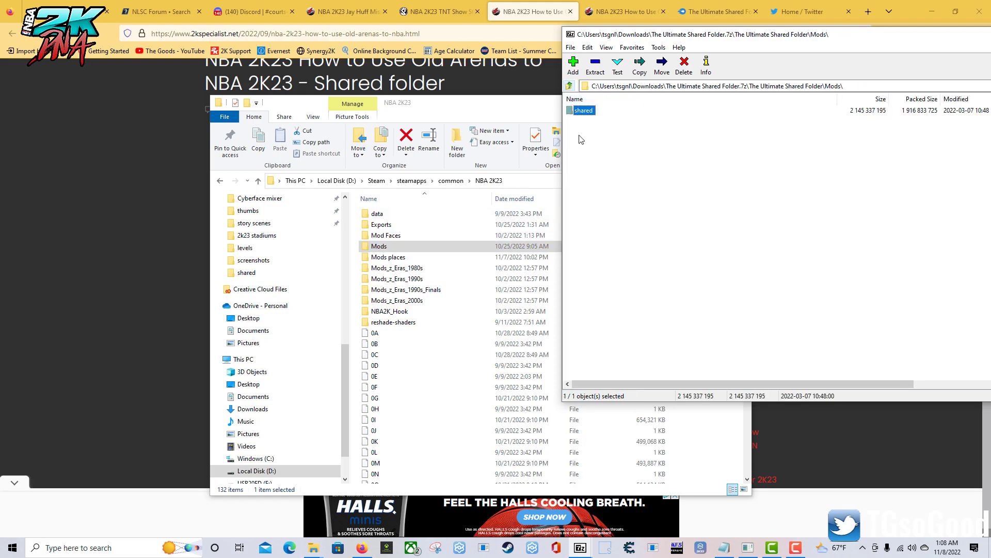
pyautogui.doubleClick(379, 245)
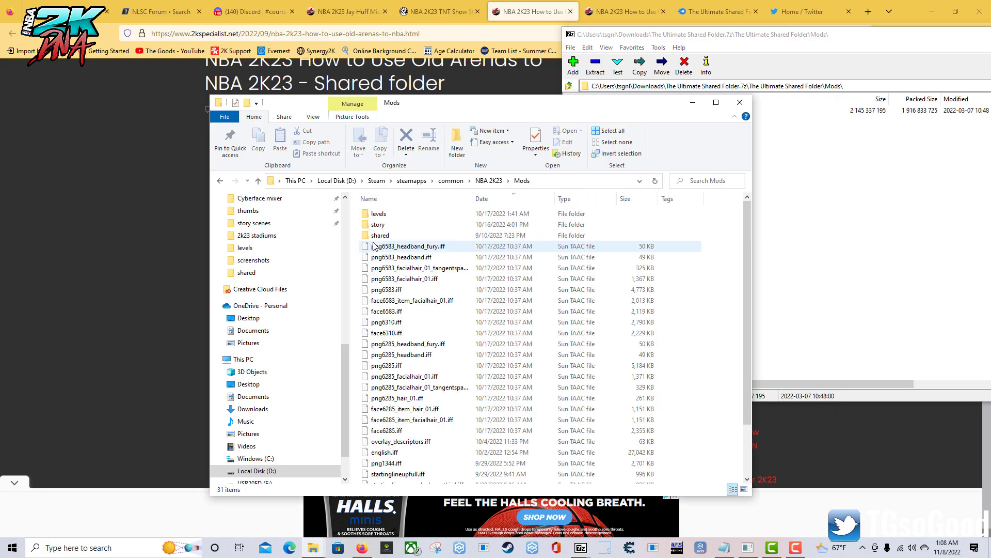
pyautogui.doubleClick(380, 235)
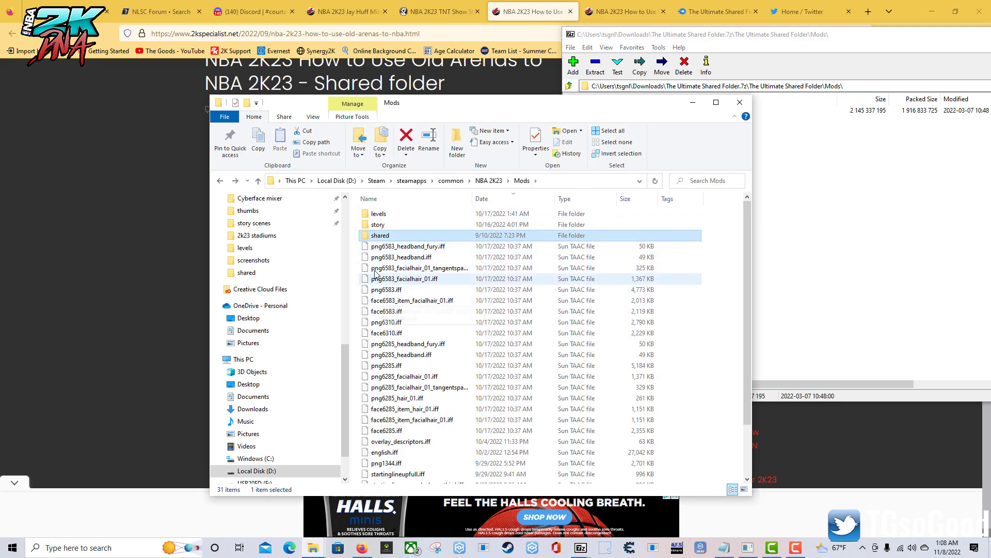
pyautogui.moveTo(380, 236)
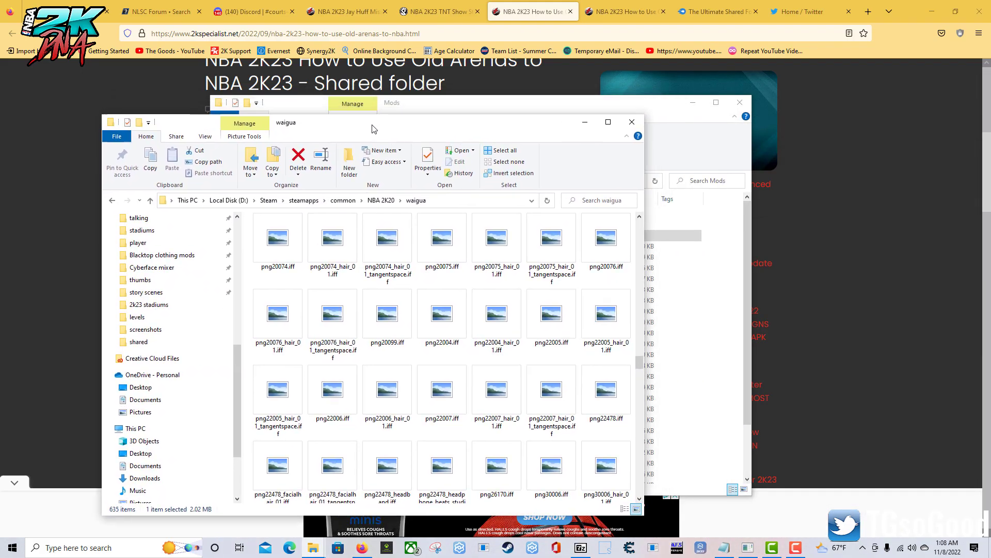
# Step: Move the NBA 2K20 window aside, browse its waigua .iff files, and select sgr2_1.iff
pyautogui.moveTo(373, 128); pyautogui.dragTo(493, 105)
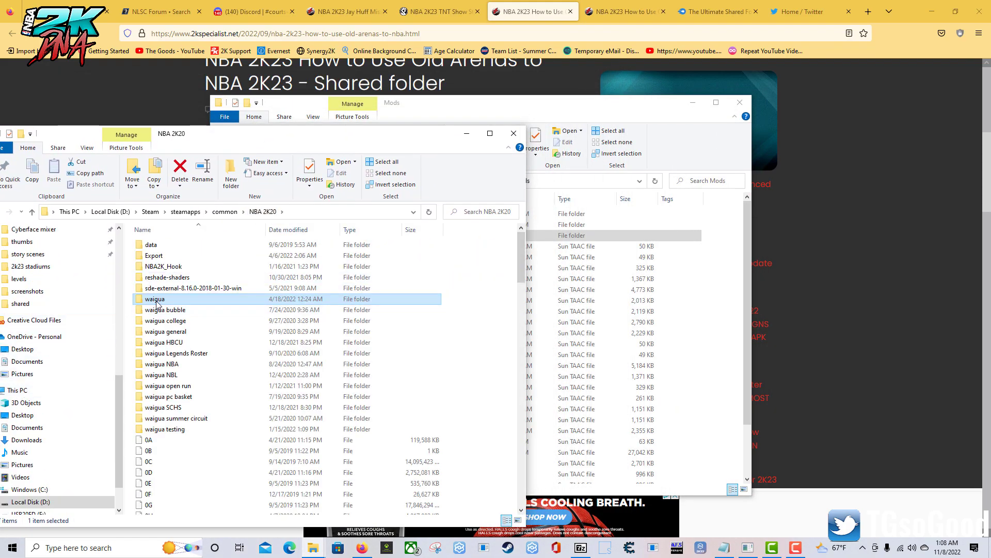
pyautogui.doubleClick(155, 299)
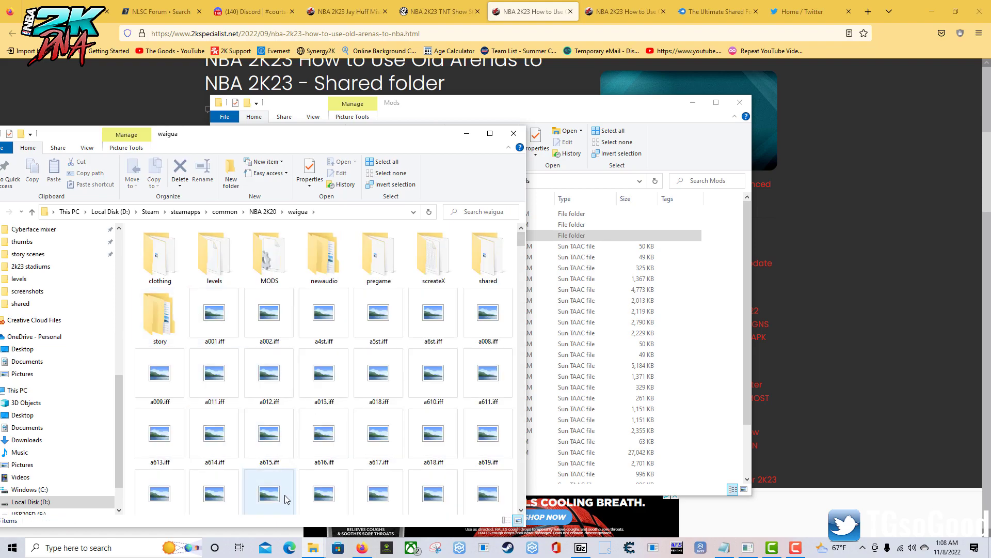
pyautogui.scroll(-3)
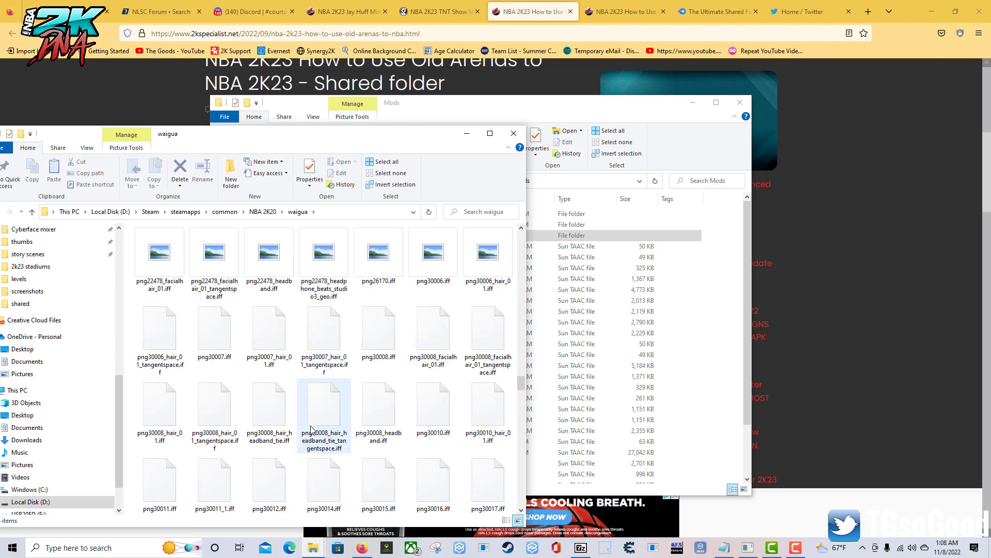
pyautogui.scroll(-3)
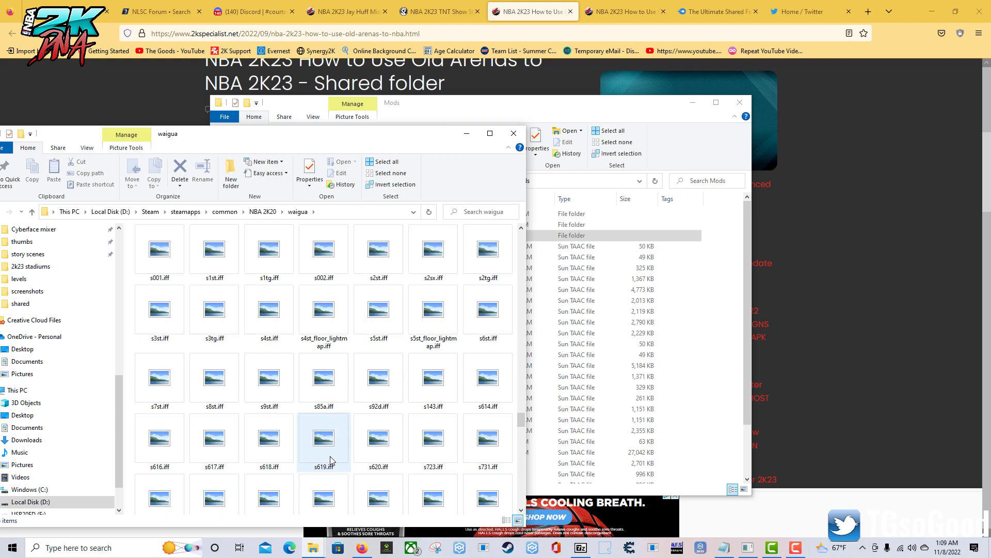
pyautogui.scroll(-3)
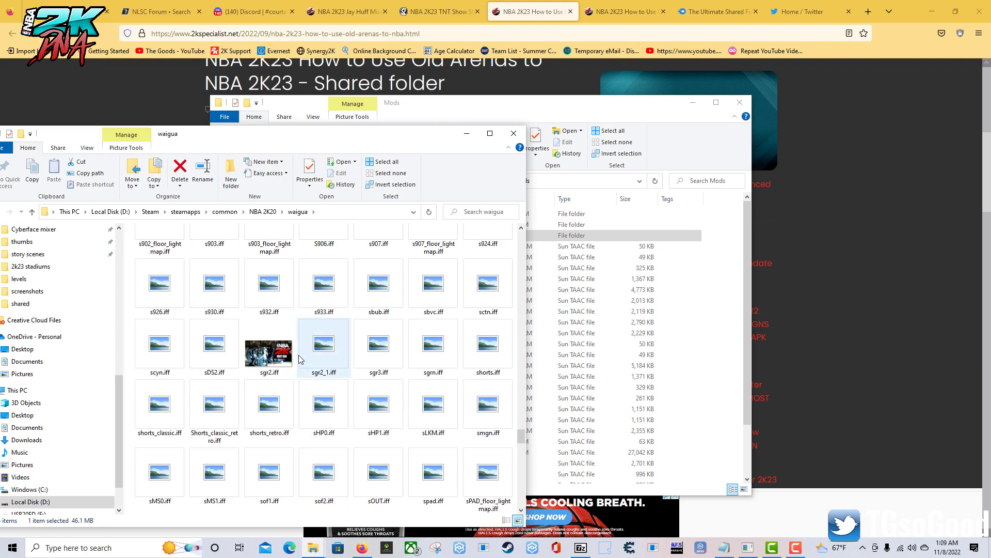
pyautogui.click(433, 346)
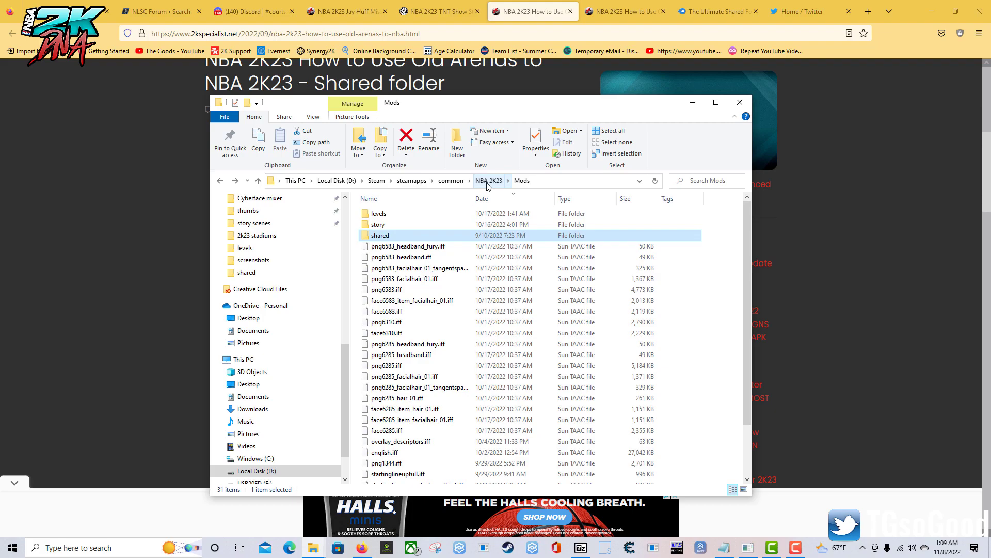
# Step: Open the NBA 2K23 Mods\levels folder and select sgm.iff
pyautogui.click(408, 246)
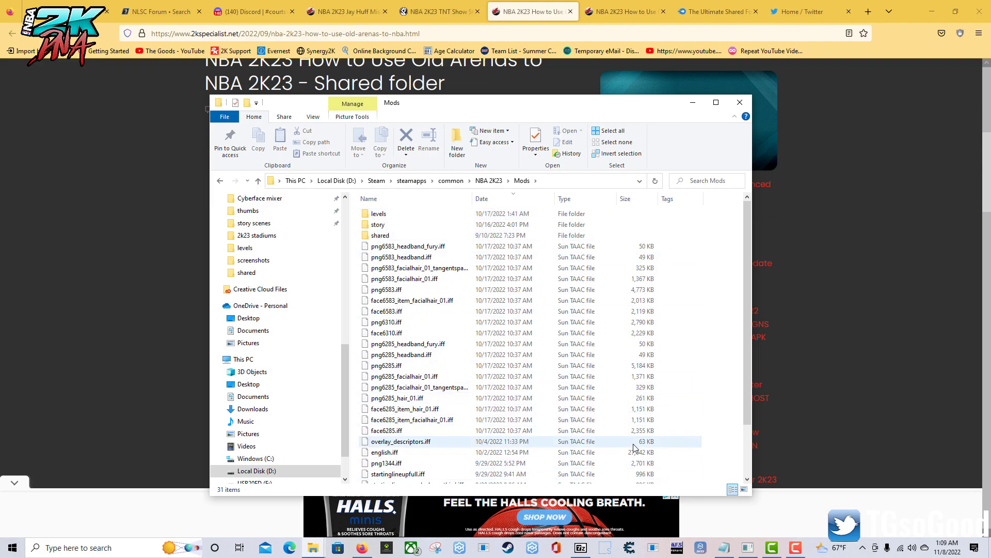
pyautogui.click(386, 430)
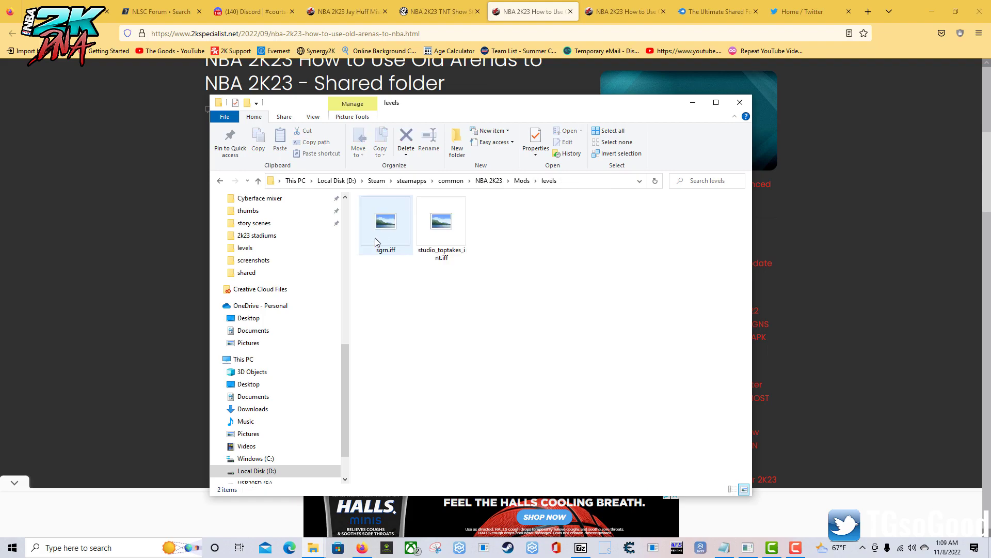
pyautogui.click(550, 316)
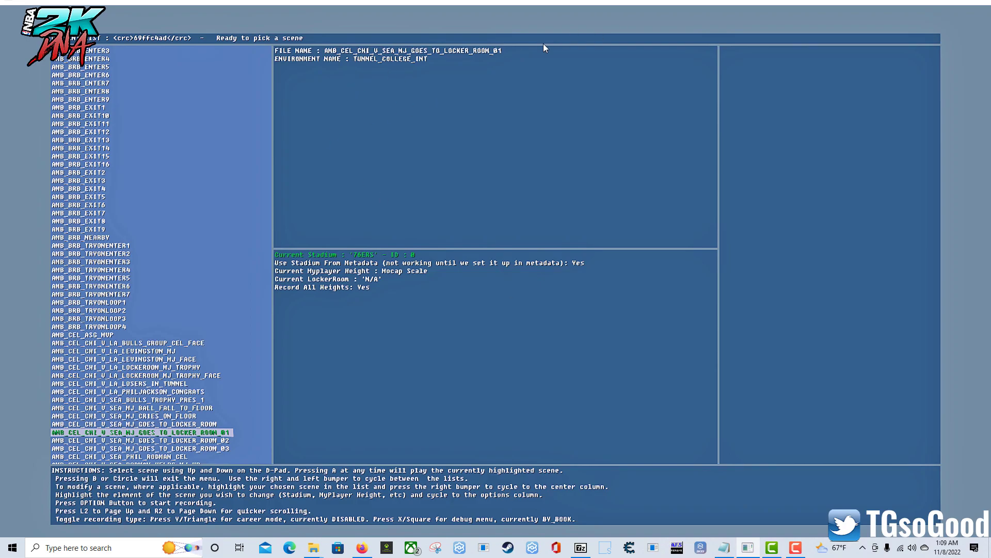
pyautogui.moveTo(864, 4)
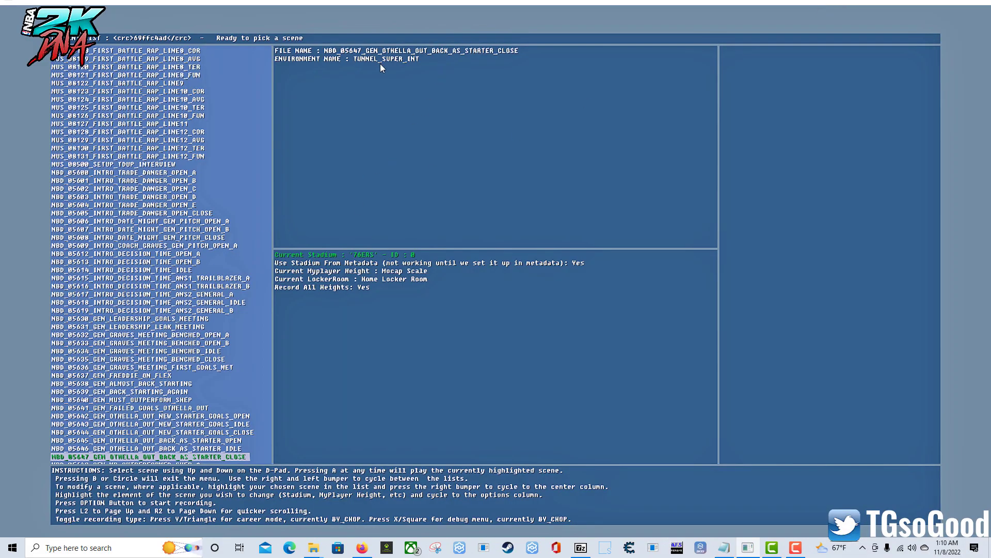
pyautogui.moveTo(830, 12)
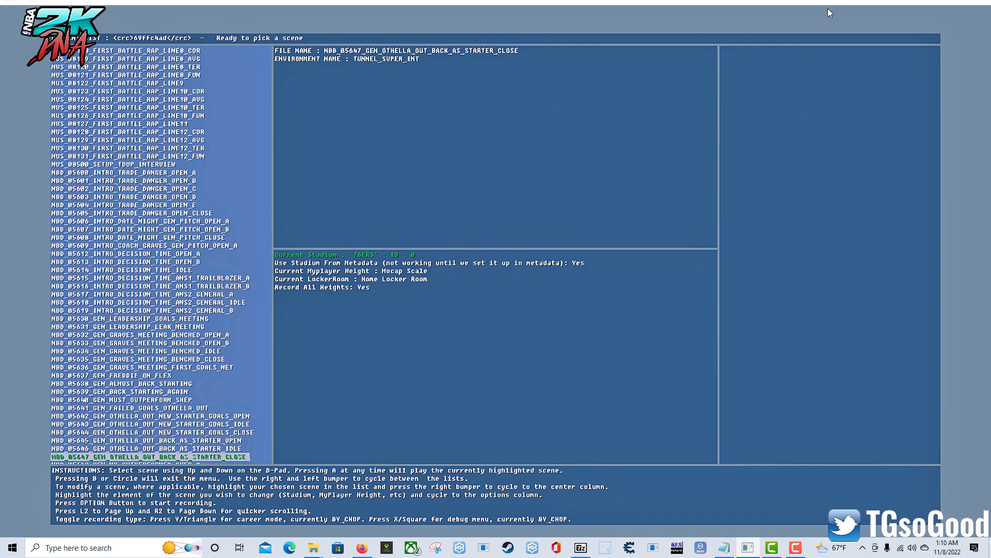
pyautogui.moveTo(931, 4)
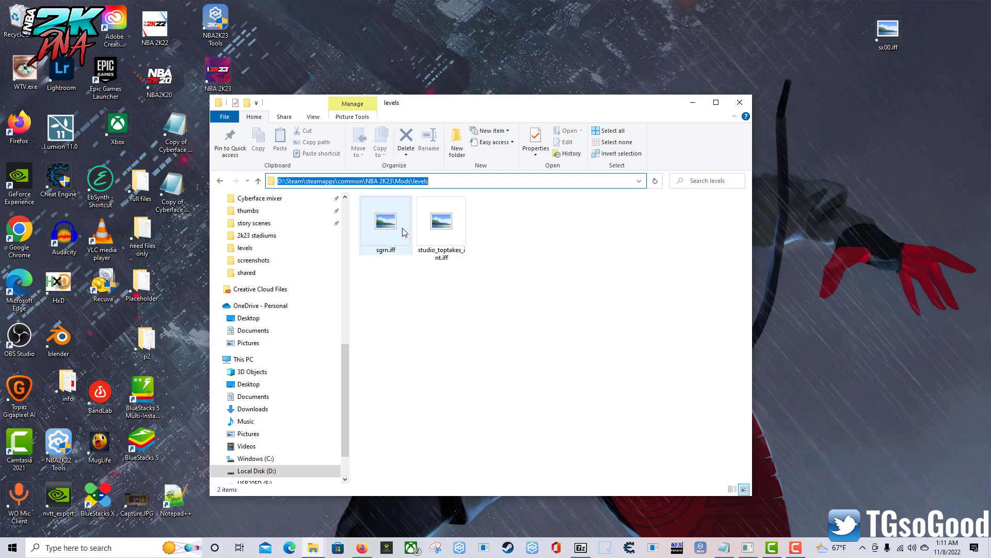
# Step: Rename sgm.iff in Mods\levels to tunnel_super_int.iff and select the renamed file
pyautogui.click(385, 219)
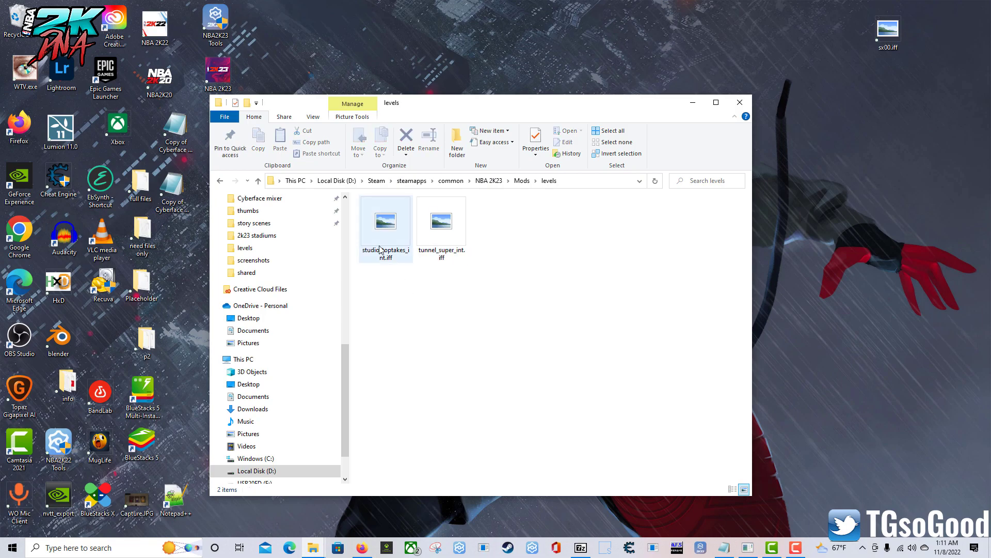
pyautogui.click(441, 222)
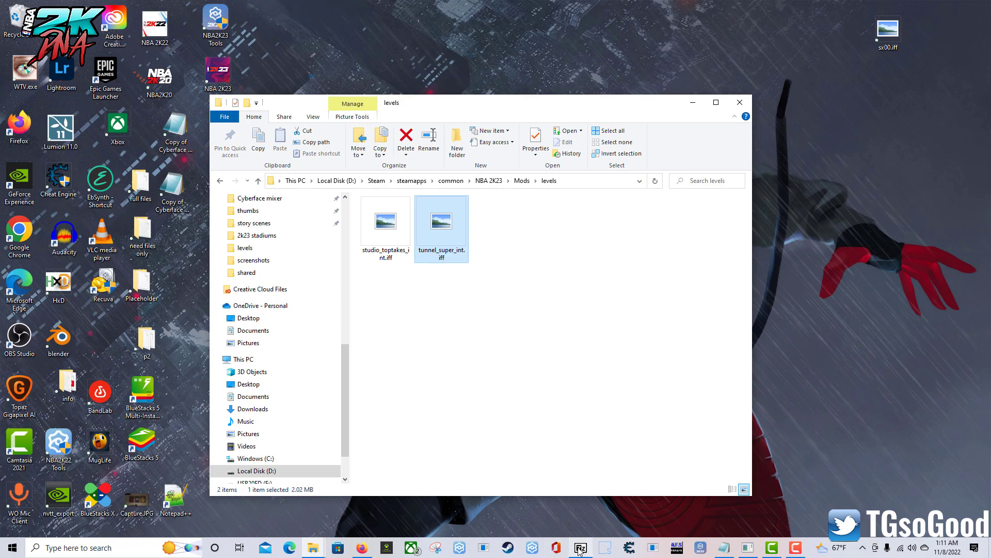
# Step: Open tunnel_super_int.iff as an archive in 7-Zip and select arena.SCNE inside it
pyautogui.rightClick(578, 547)
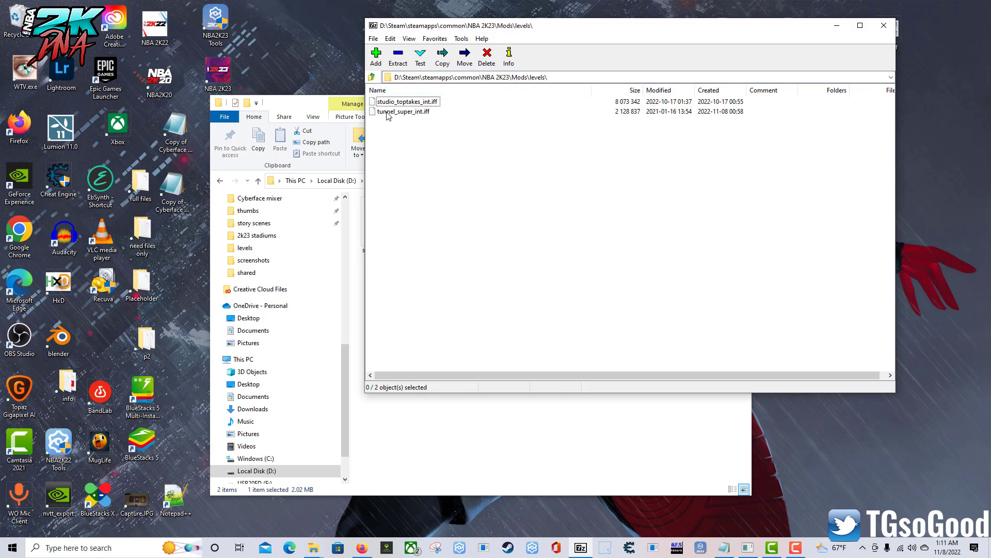
pyautogui.doubleClick(403, 112)
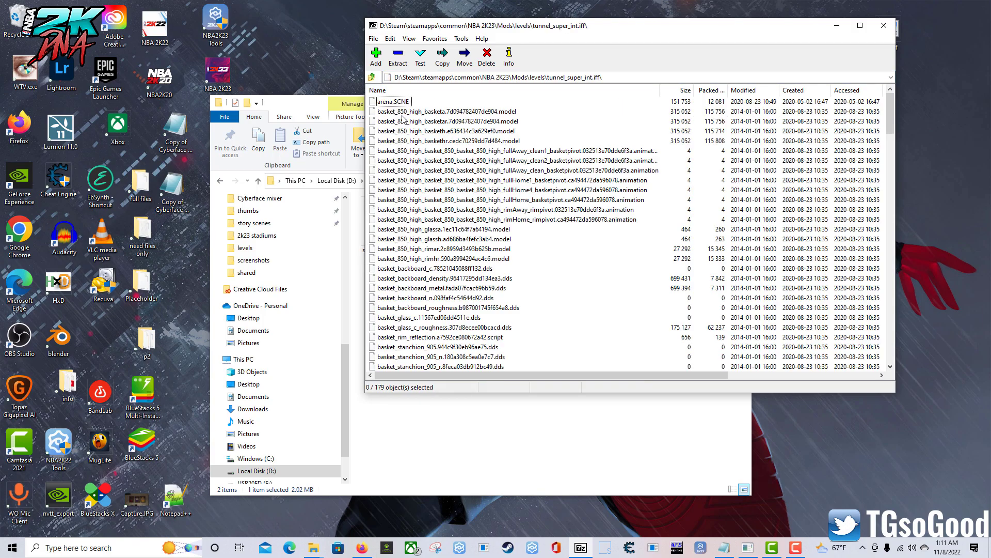
pyautogui.click(392, 101)
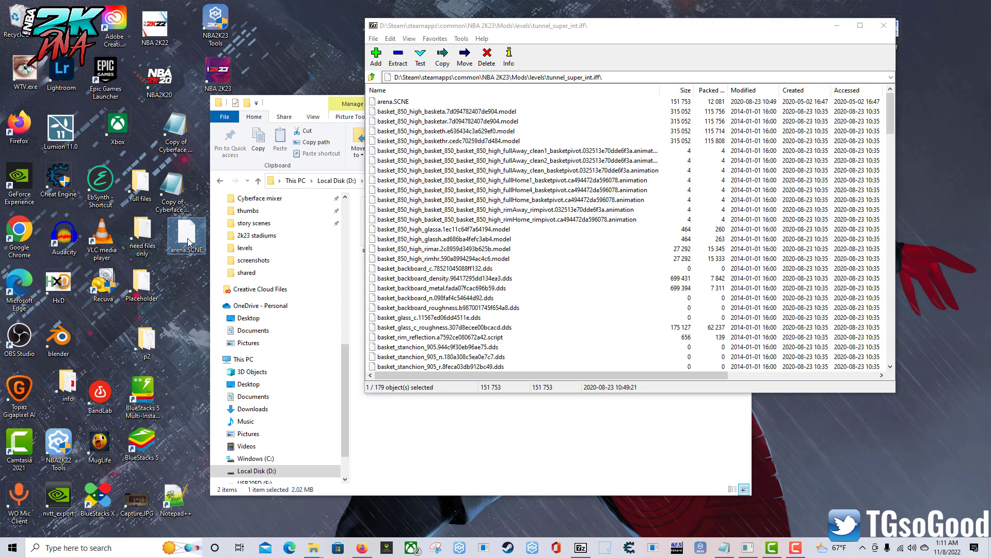
pyautogui.moveTo(185, 234)
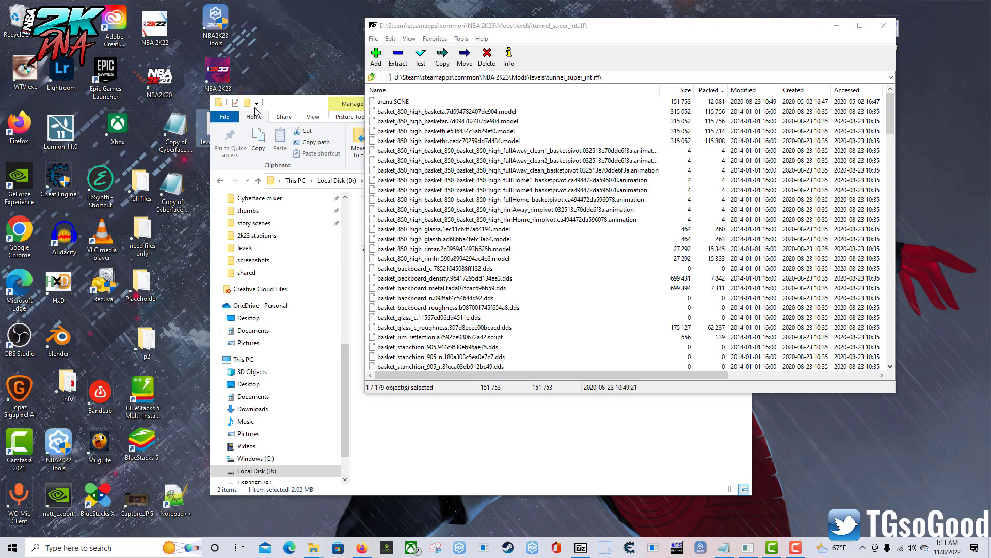
pyautogui.moveTo(205, 152)
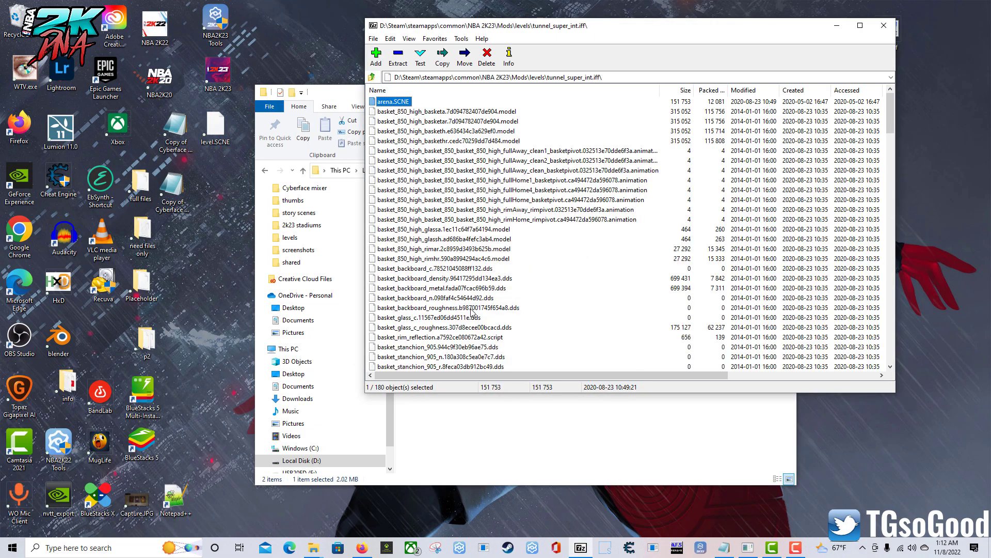
# Step: Confirm tunnel_super_int.iff now shows 2.04 MB, modified 1:12 AM
pyautogui.scroll(-3)
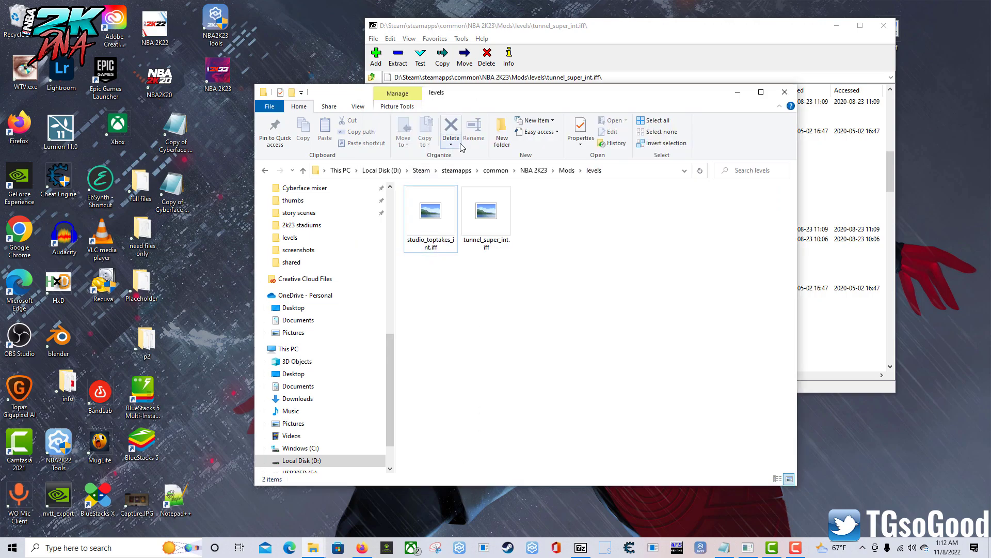
pyautogui.click(486, 211)
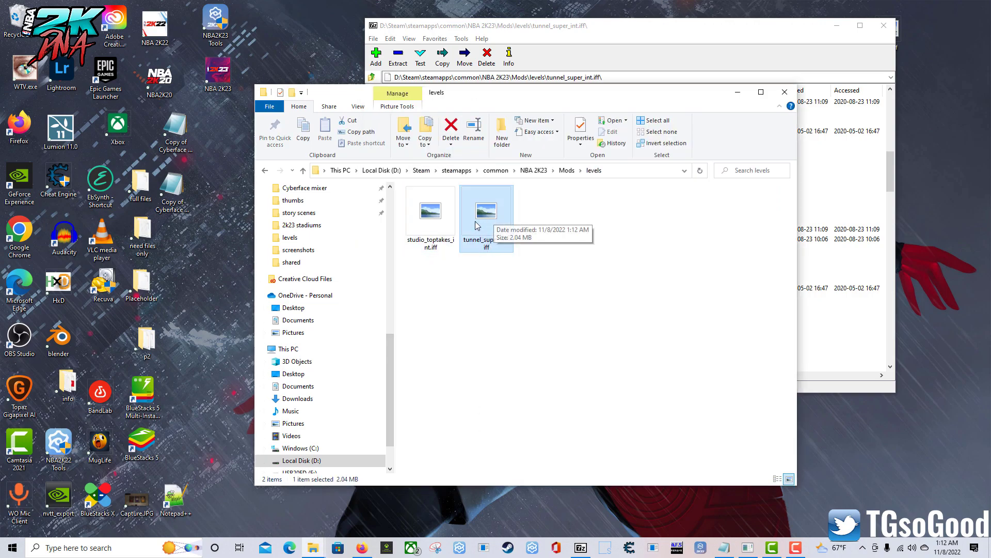
pyautogui.moveTo(485, 256)
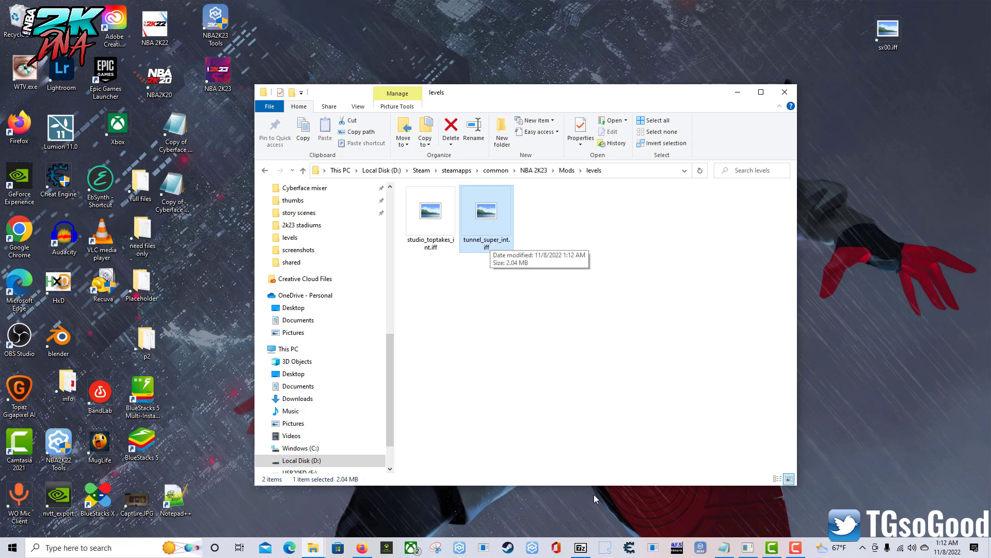
pyautogui.moveTo(748, 548)
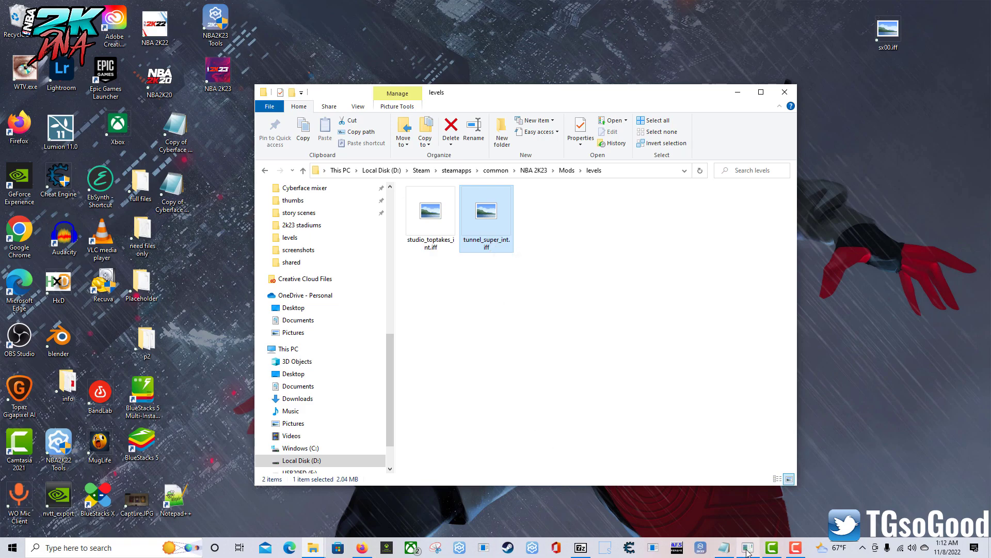